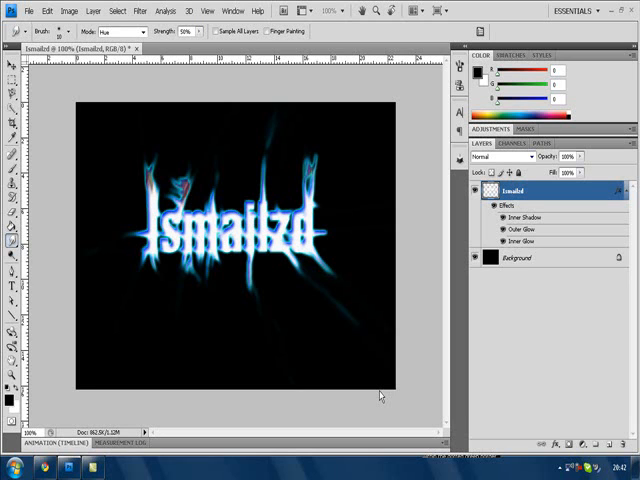
mouse_move(322, 203)
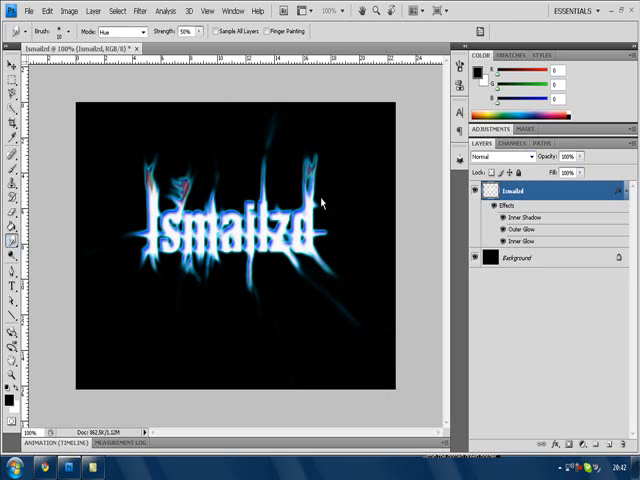
mouse_move(250, 300)
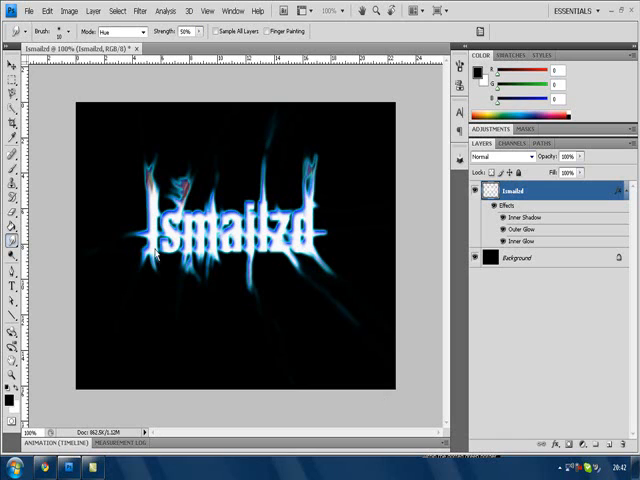
mouse_move(240, 252)
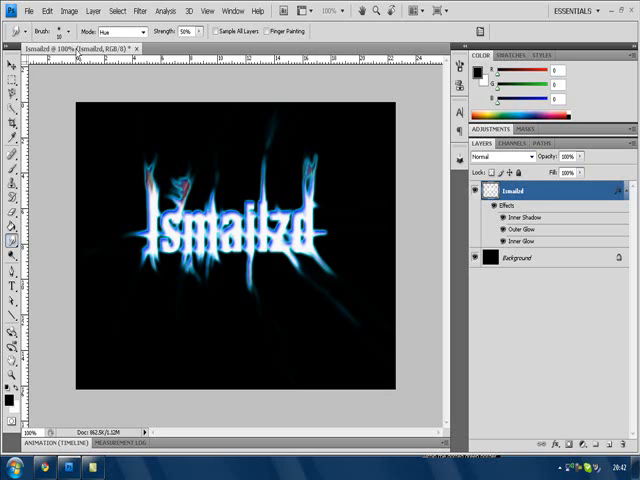
mouse_move(135, 156)
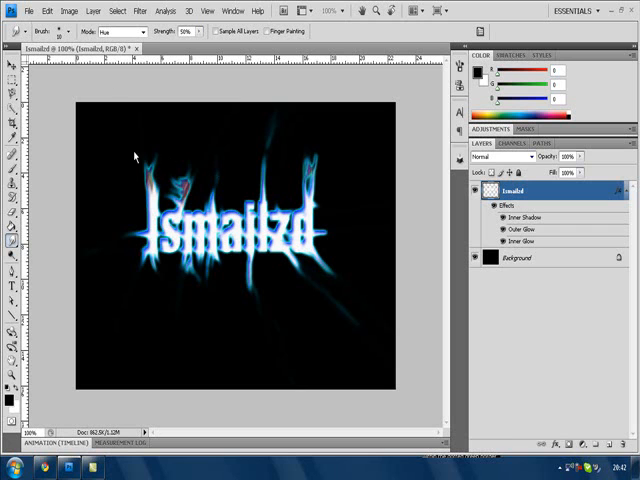
- Open the File menu over the finished Ismailzd fire-text artwork
click(13, 9)
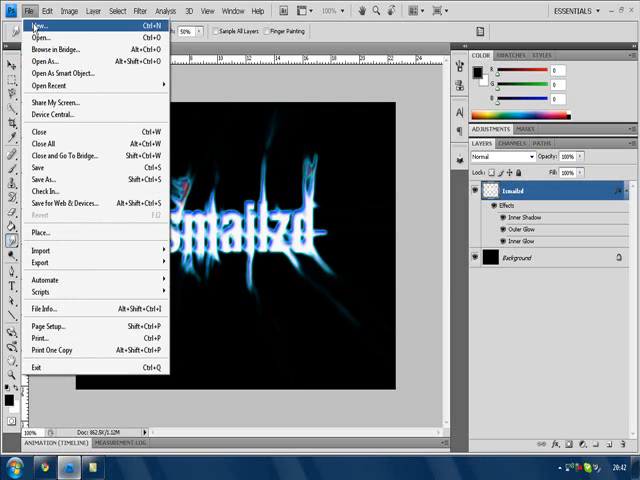
- Create a new 640×460 px document named 'Ismailzd'
click(43, 17)
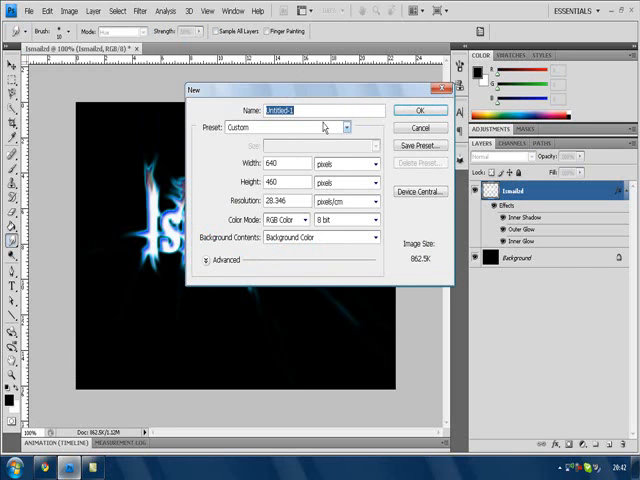
text(t)
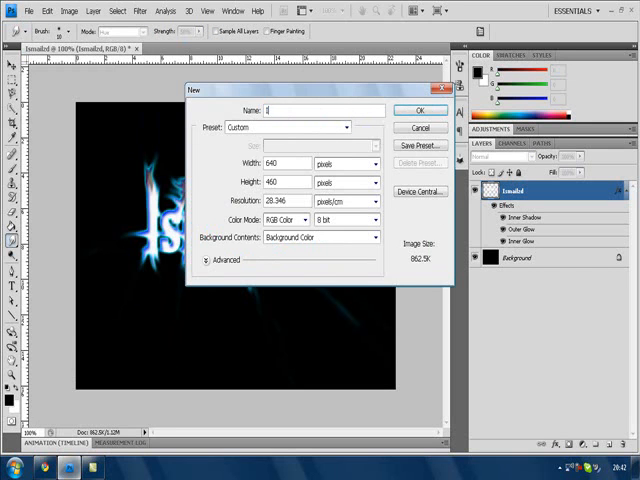
text(Ismailzd)
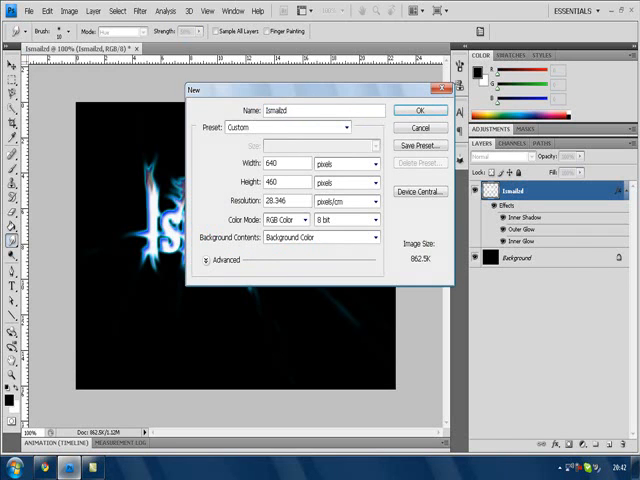
click(419, 109)
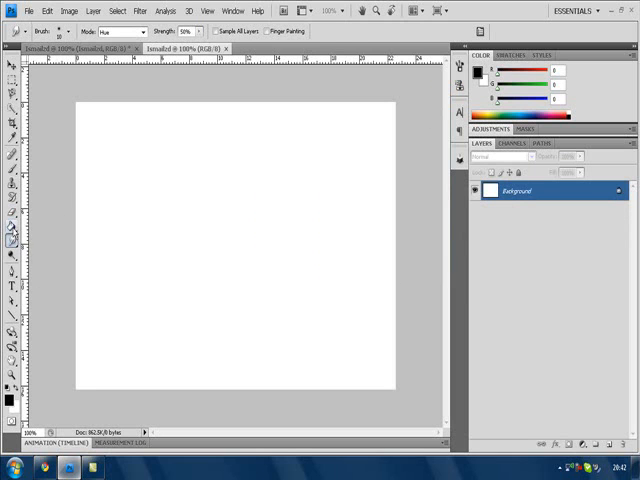
- Fill the new canvas with black using the Paint Bucket
click(338, 219)
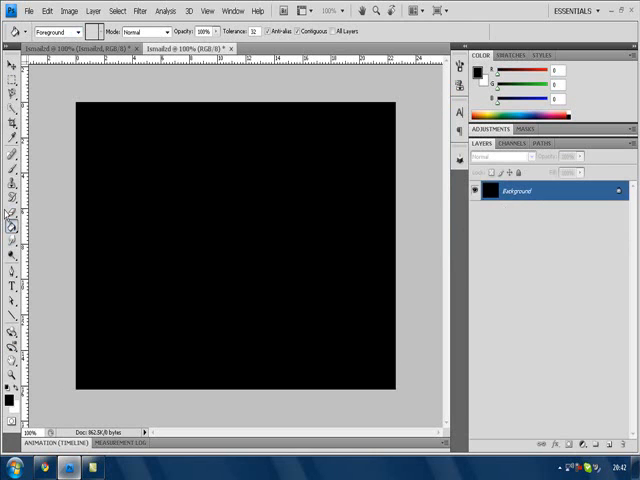
click(12, 286)
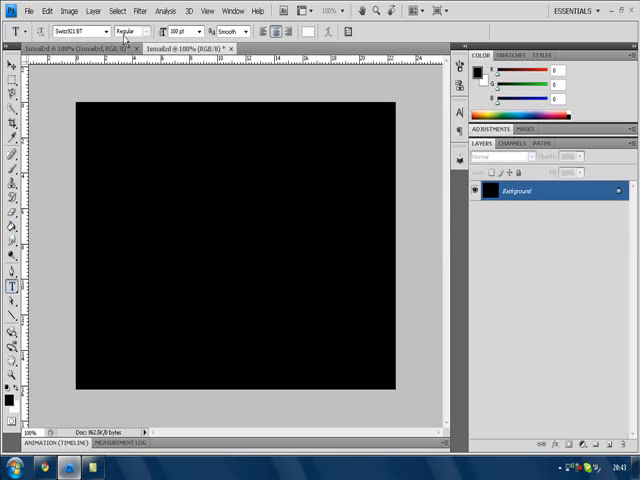
- Choose a bold font and type 'Muslim92' in white on the black canvas
click(80, 30)
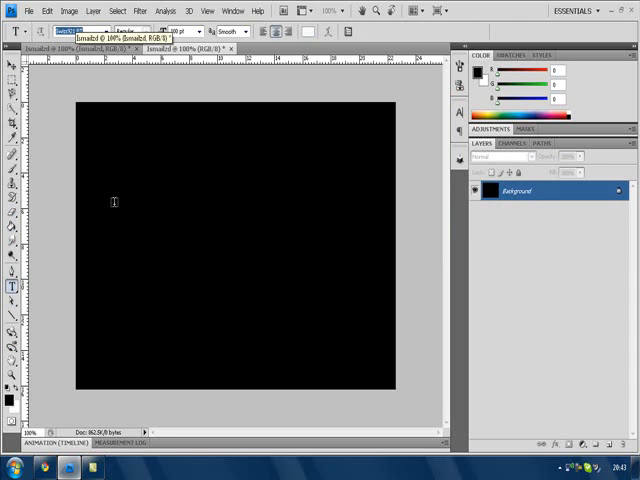
text(ls)
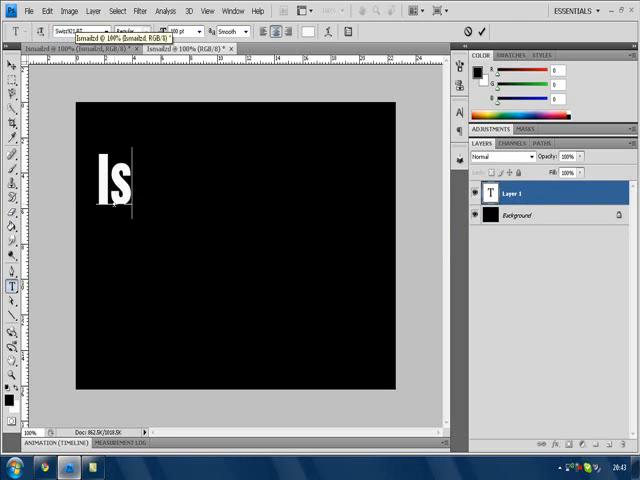
text(mailzd)
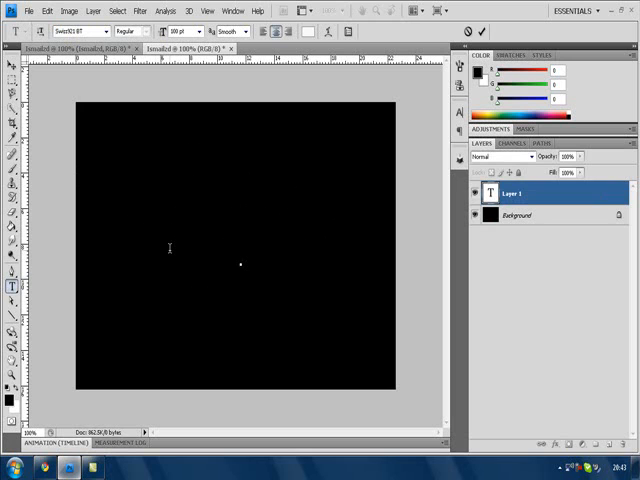
text(Muslim)
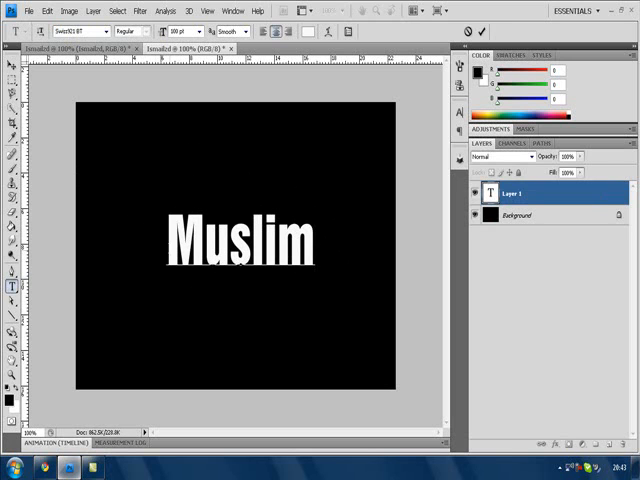
text(92)
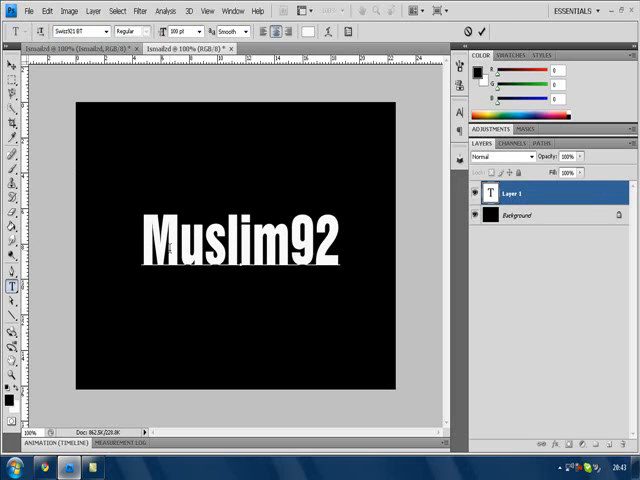
click(343, 245)
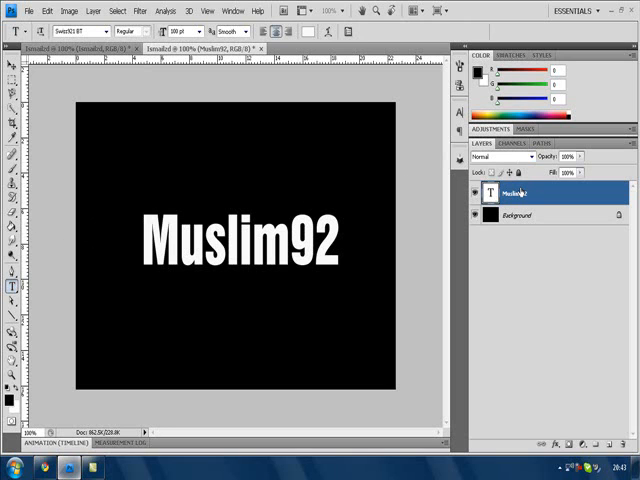
- Open Blending Options for the text layer and enable Outer Glow and Inner Shadow
right_click(517, 192)
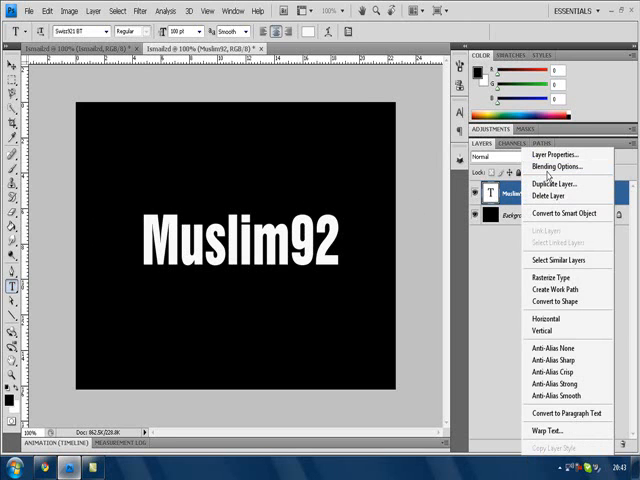
click(554, 166)
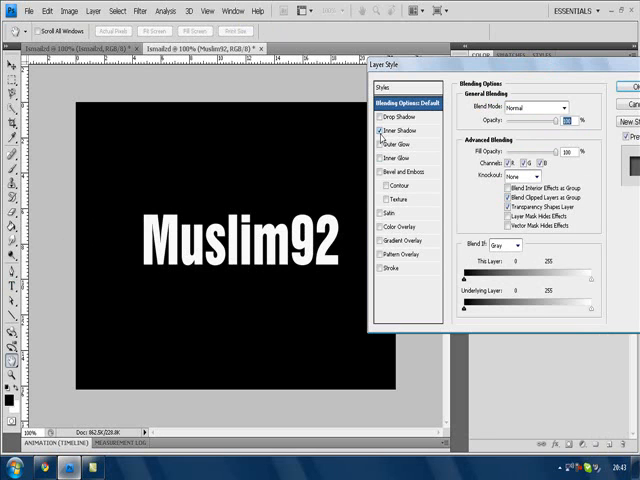
click(383, 145)
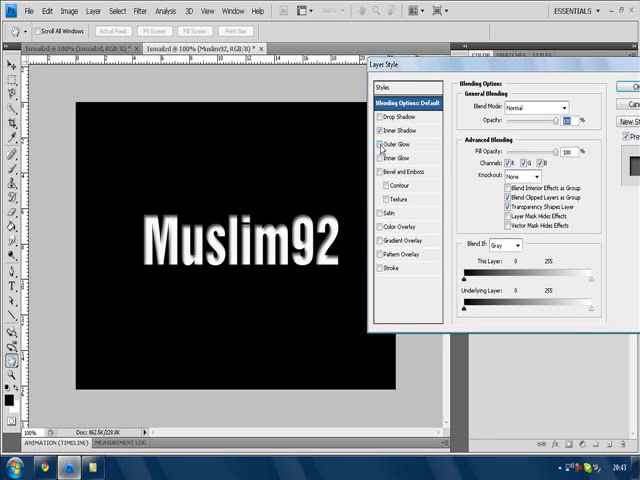
click(379, 144)
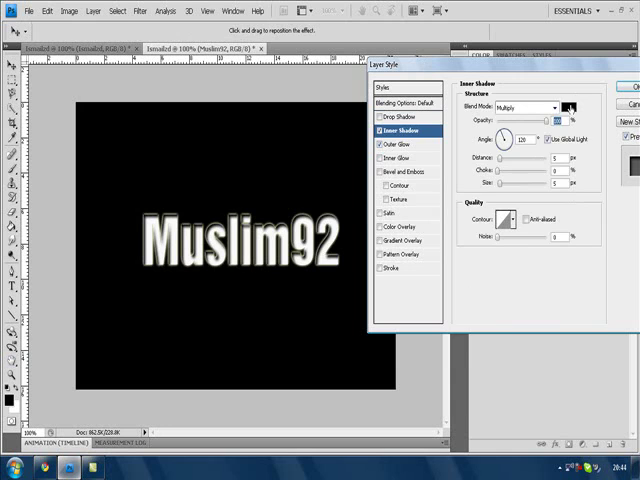
- Give the inner shadow a green colour, adjust its angle, and apply
click(567, 107)
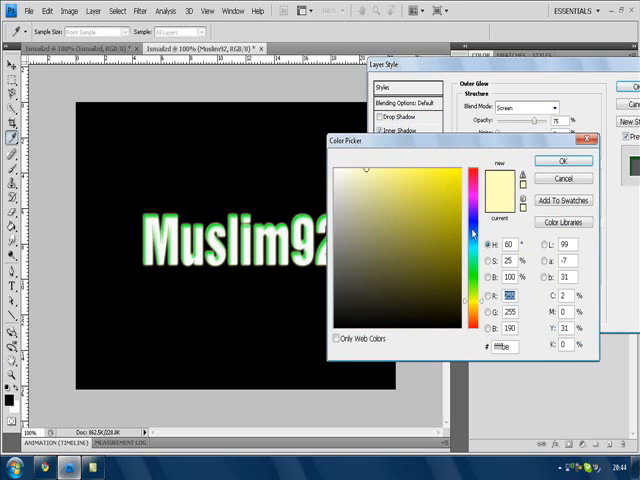
click(476, 225)
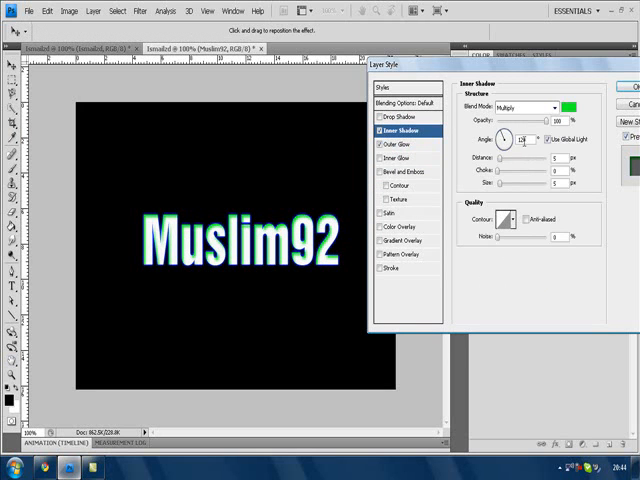
drag(505, 140, 503, 134)
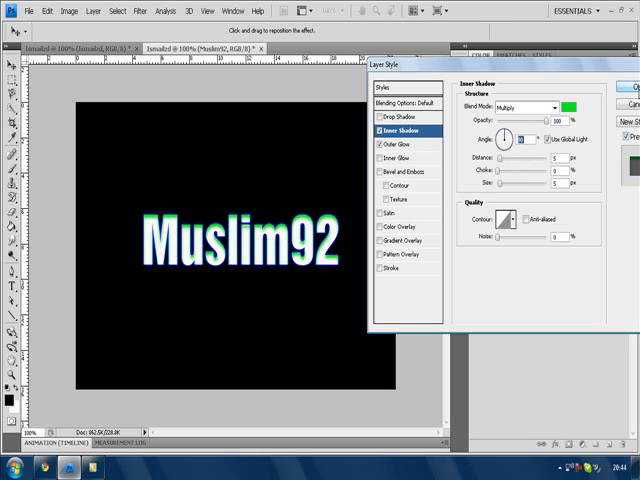
click(636, 88)
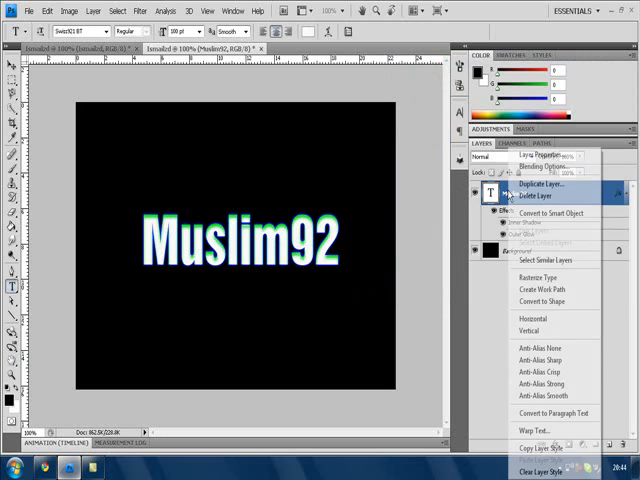
mouse_move(537, 278)
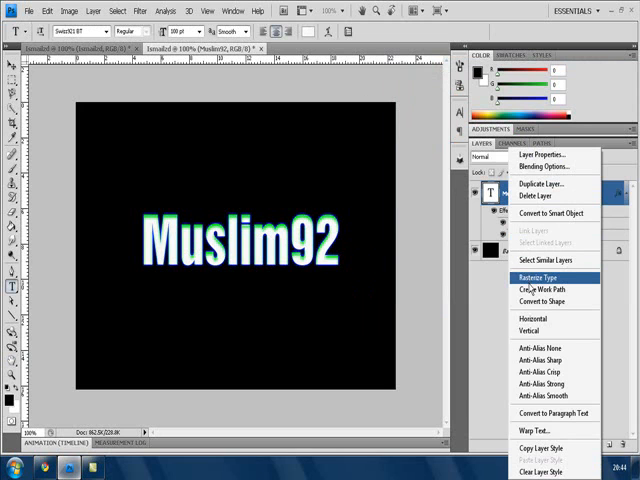
mouse_move(535, 288)
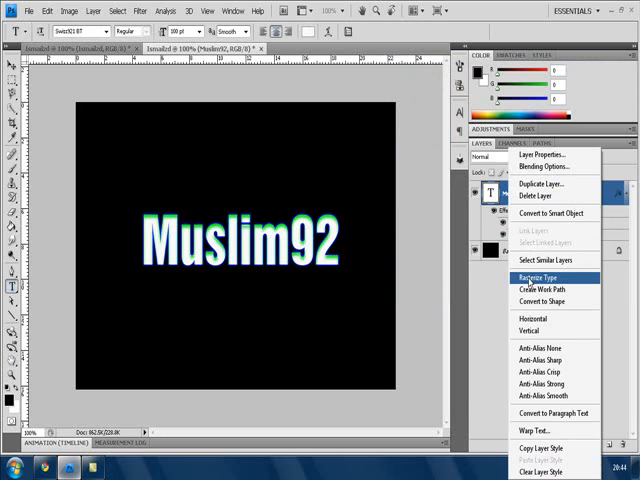
- Rasterize the Muslim92 type layer
click(534, 278)
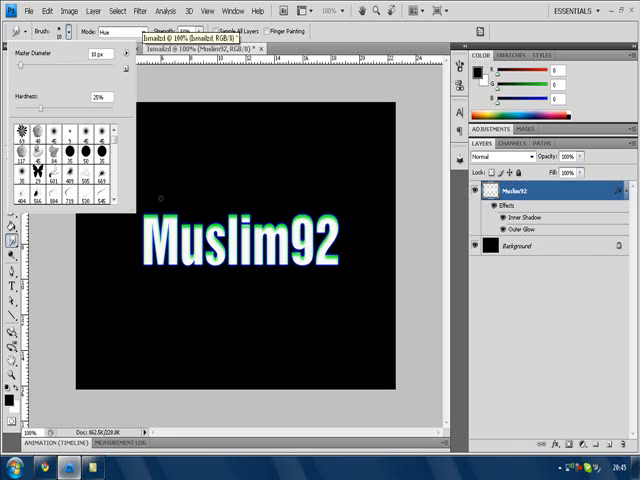
- Pick a 10 px soft Smudge brush and smudge wispy streaks from the letters
click(170, 202)
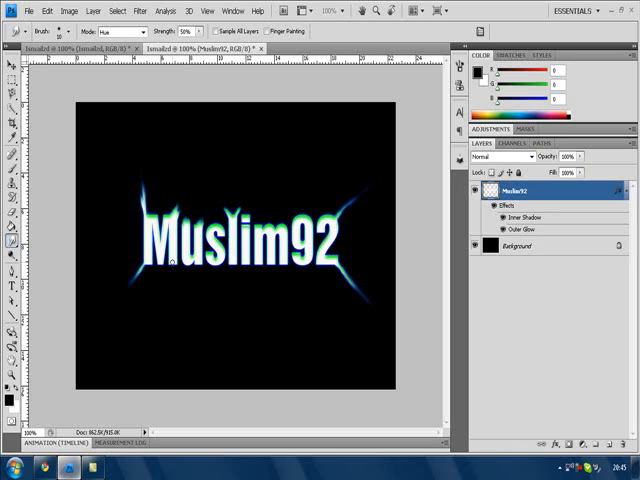
mouse_move(117, 270)
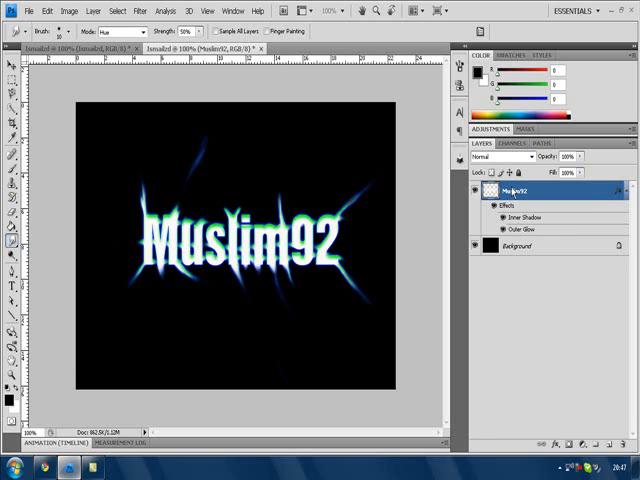
right_click(530, 189)
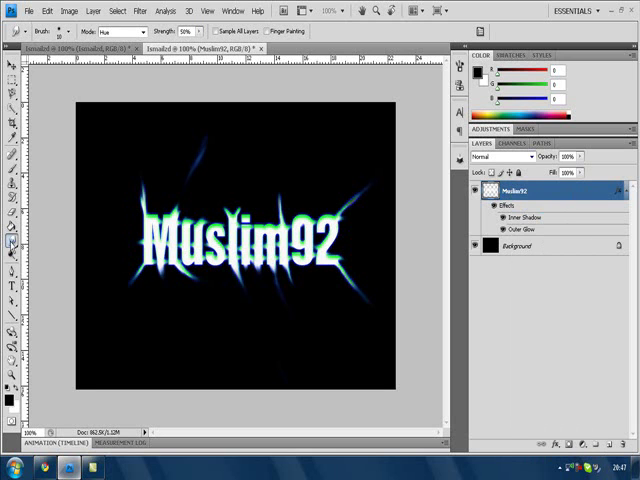
mouse_move(202, 192)
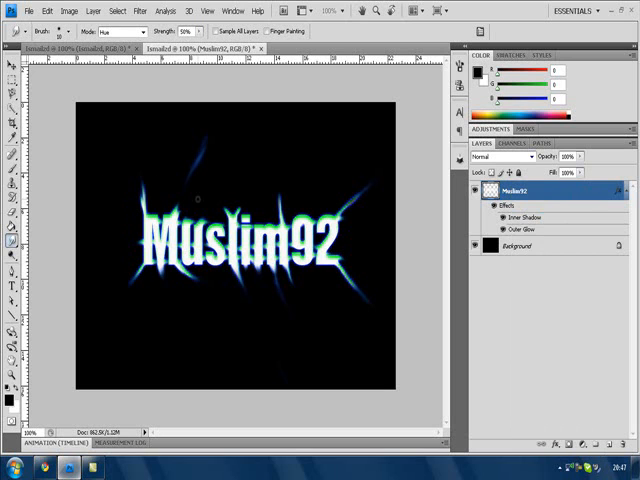